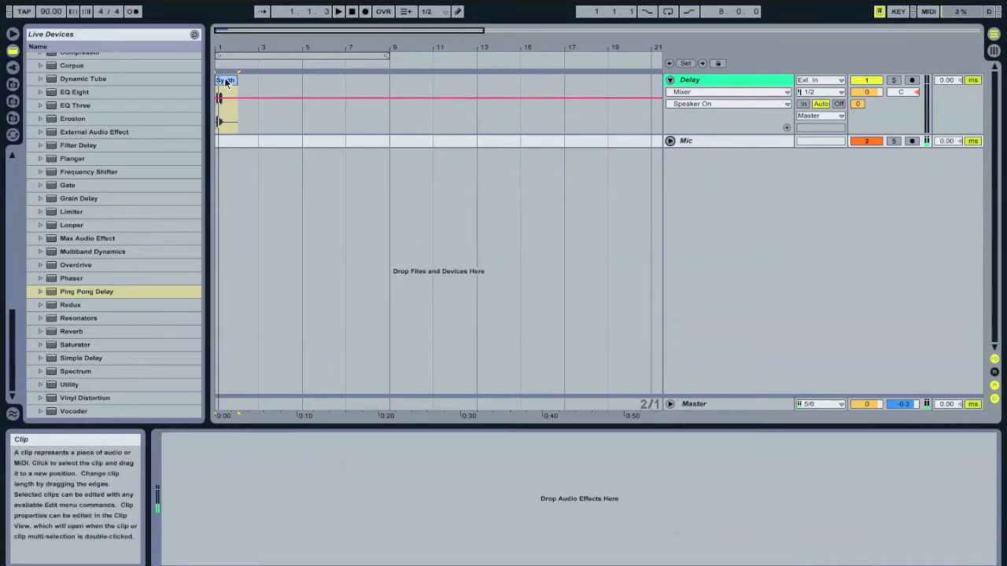
Add a Ping Pong Delay to the Delay track and raise its filter width to 7.97.
{"action": "left_click", "coordinate": [338, 11]}
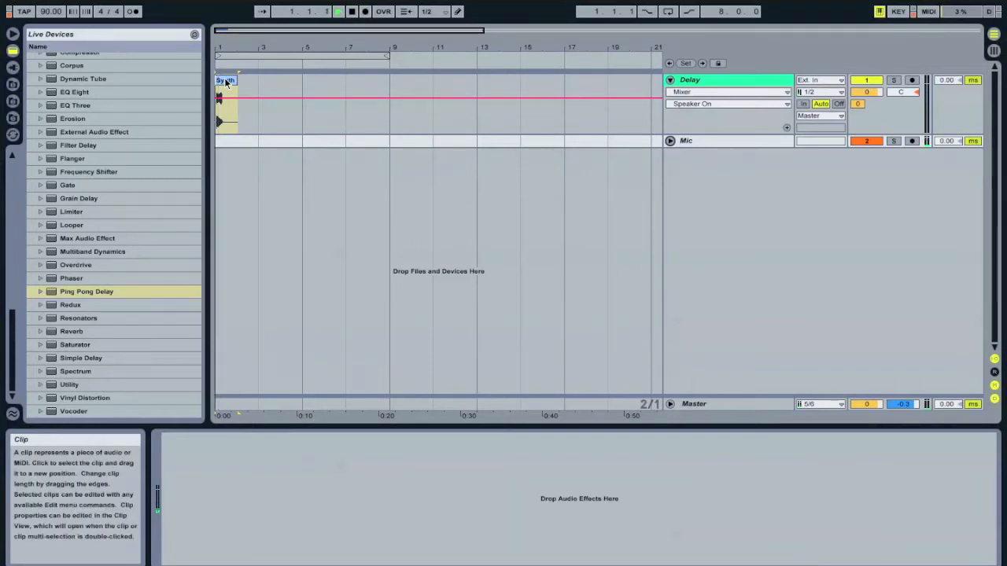
{"action": "left_click", "coordinate": [338, 11]}
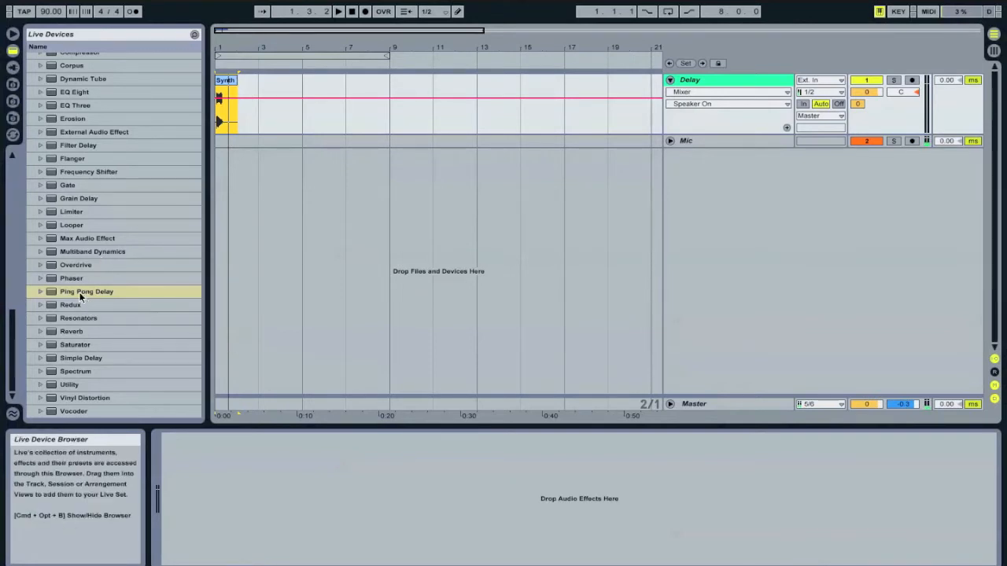
{"action": "left_click", "coordinate": [86, 291]}
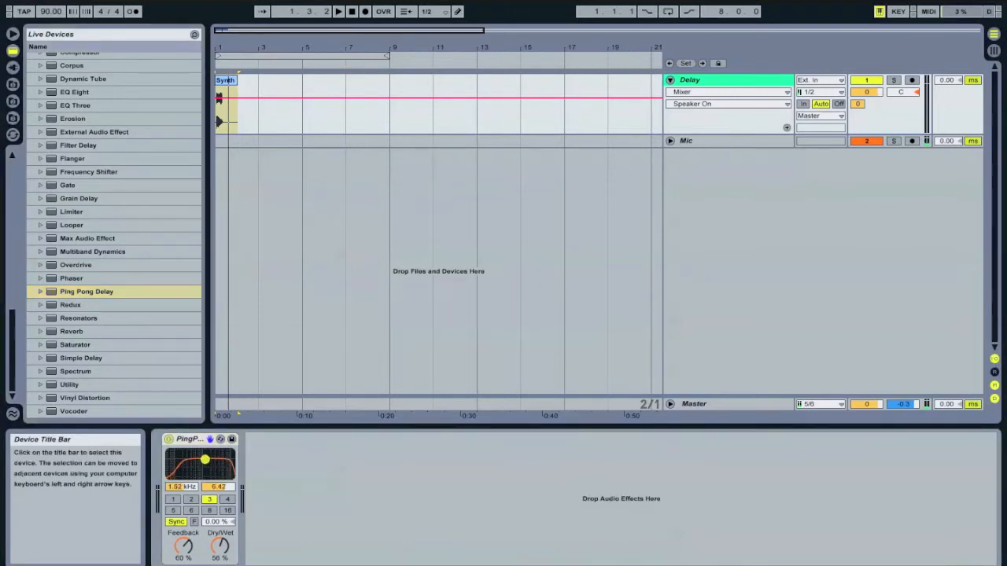
{"action": "left_click_drag", "start_coordinate": [205, 459], "coordinate": [204, 459]}
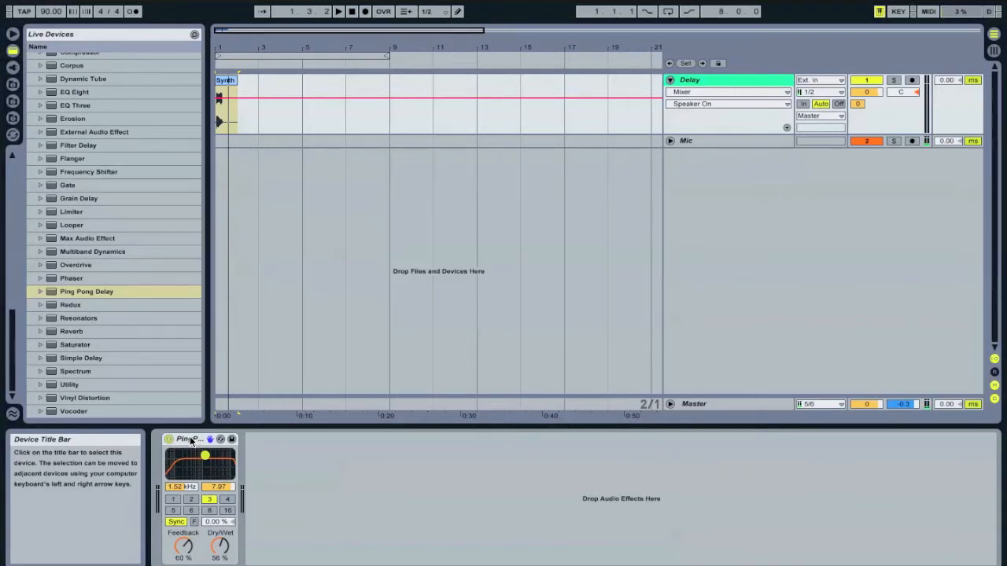
Make the Ping Pong Delay 100% wet and switch it from synced to Time mode.
{"action": "right_click", "coordinate": [189, 439]}
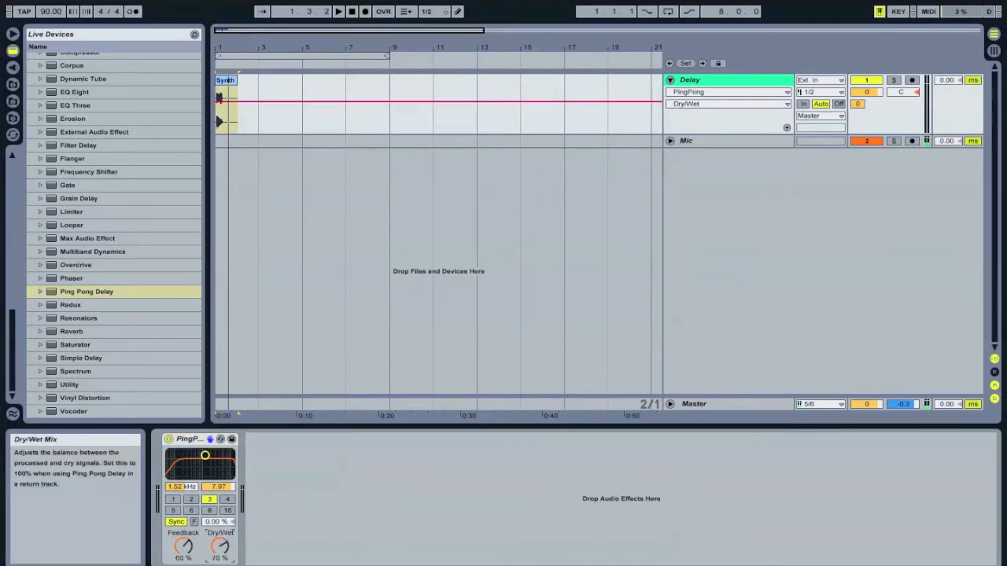
{"action": "left_click_drag", "start_coordinate": [220, 547], "coordinate": [219, 535]}
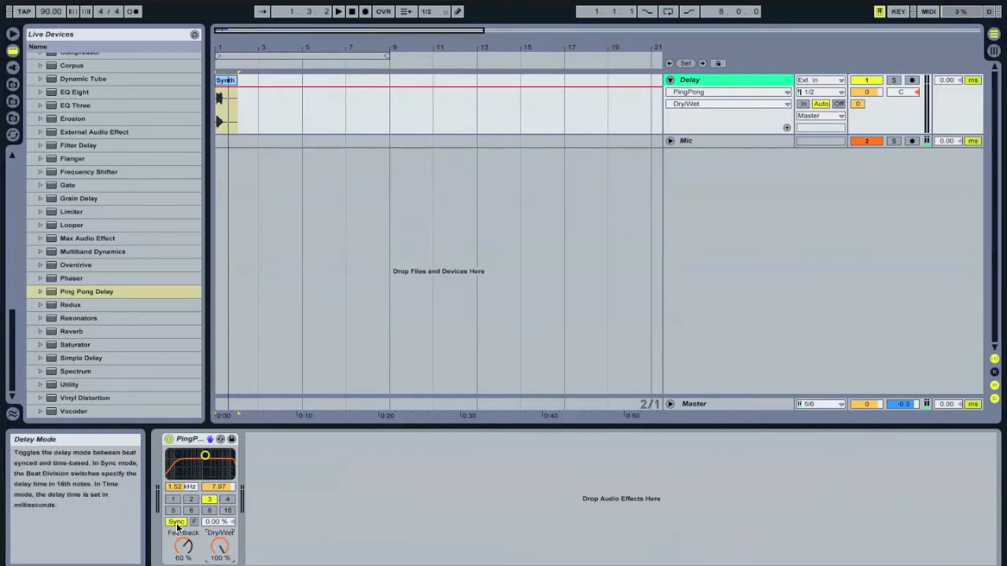
{"action": "left_click", "coordinate": [176, 521]}
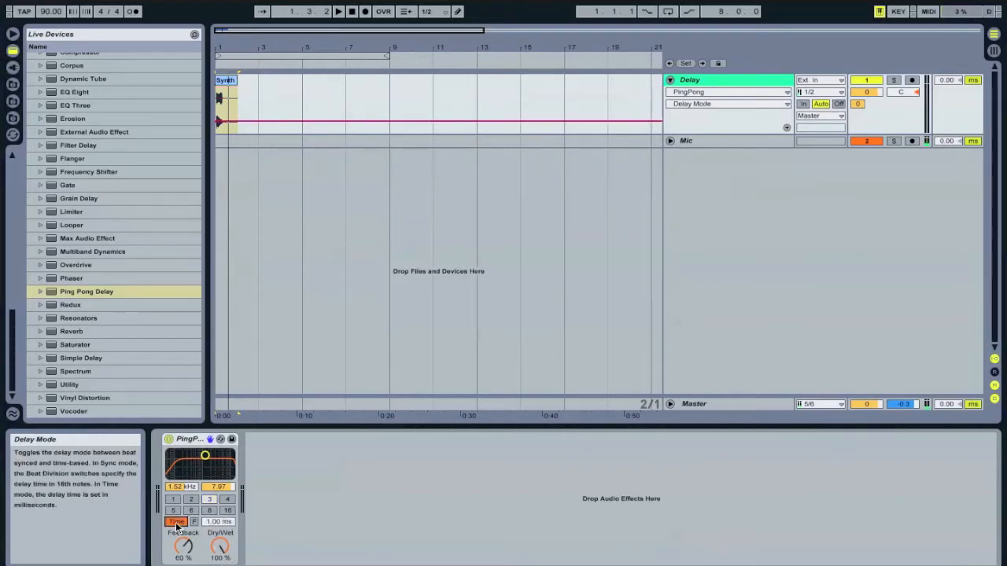
Set the Ping Pong Delay's time-based delay to 100 ms.
{"action": "left_click", "coordinate": [176, 522]}
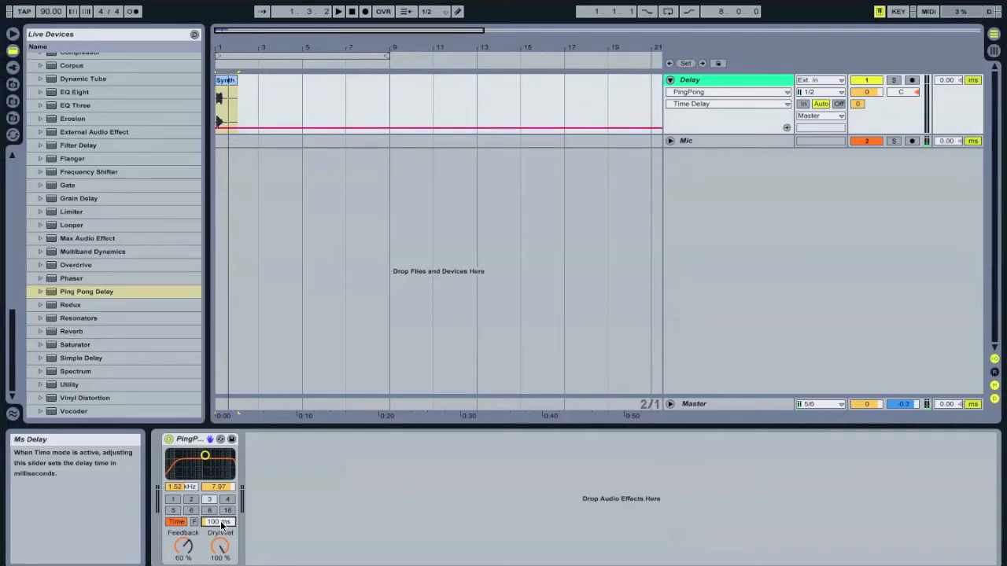
{"action": "mouse_move", "coordinate": [231, 150]}
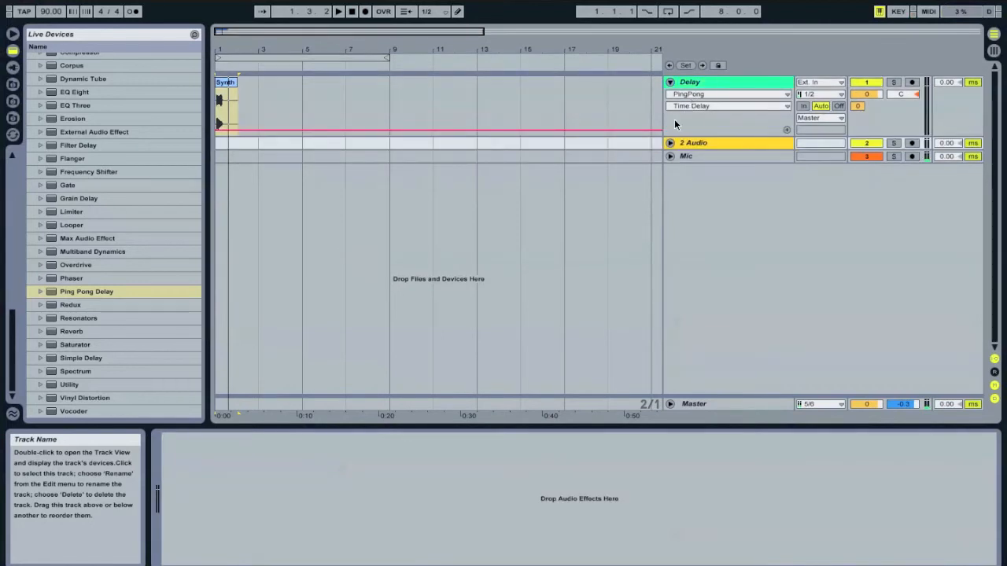
Unfold the 2 Audio track and set its input source to the Delay track.
{"action": "left_click", "coordinate": [669, 142]}
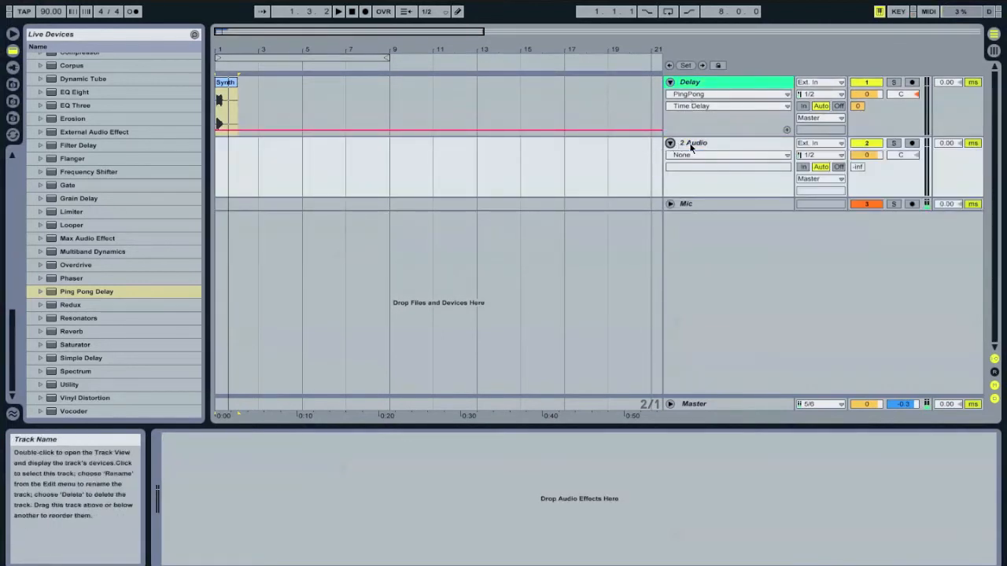
{"action": "left_click", "coordinate": [708, 142]}
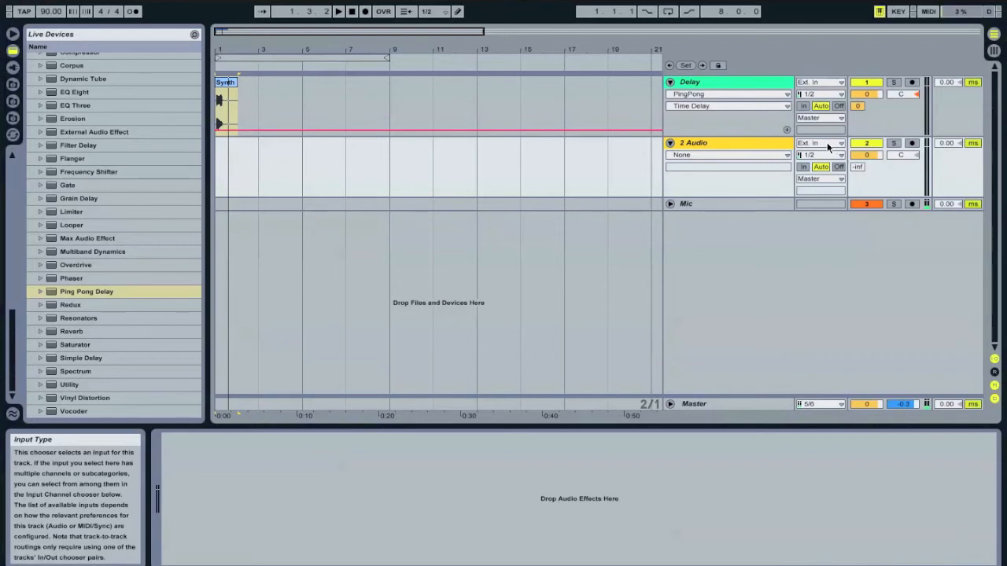
{"action": "left_click", "coordinate": [818, 142]}
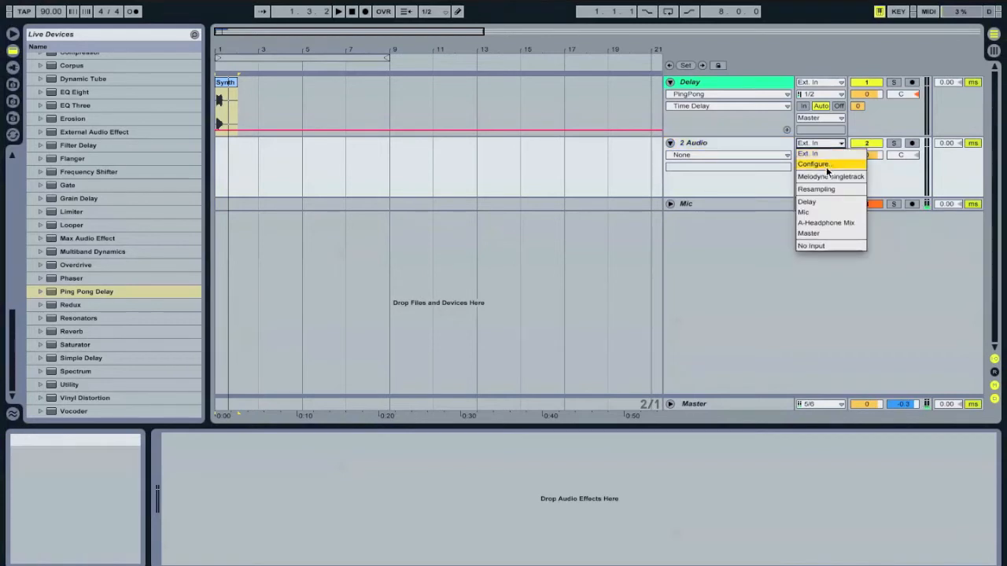
{"action": "mouse_move", "coordinate": [823, 203]}
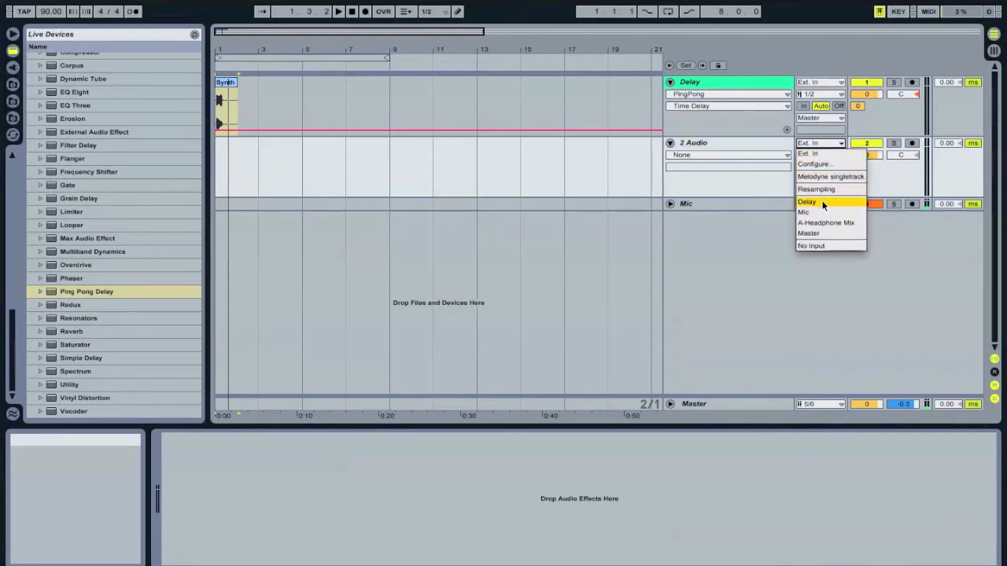
{"action": "left_click", "coordinate": [807, 201]}
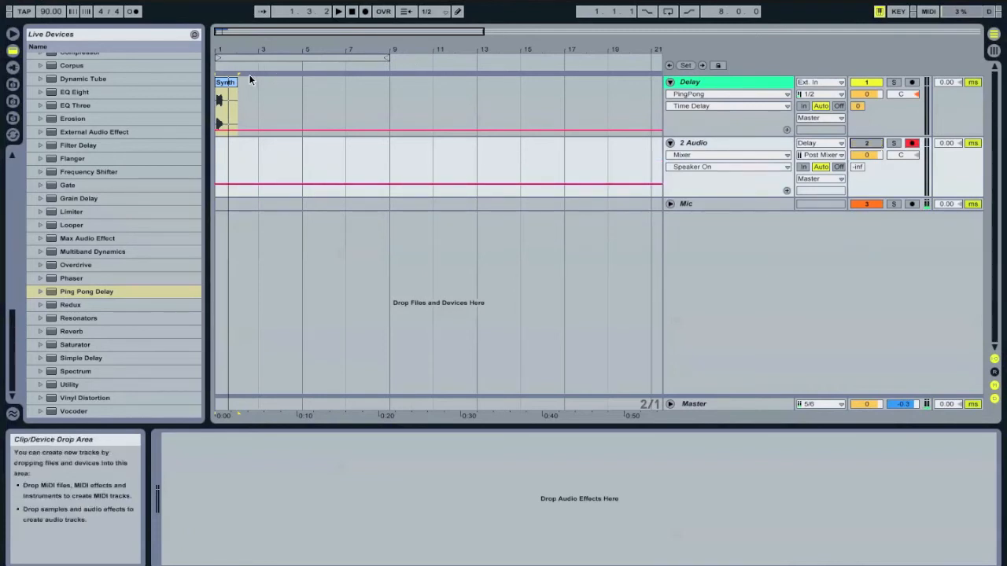
Select the Delay track to show its 100 ms Ping Pong Delay in the device view.
{"action": "left_click", "coordinate": [227, 82]}
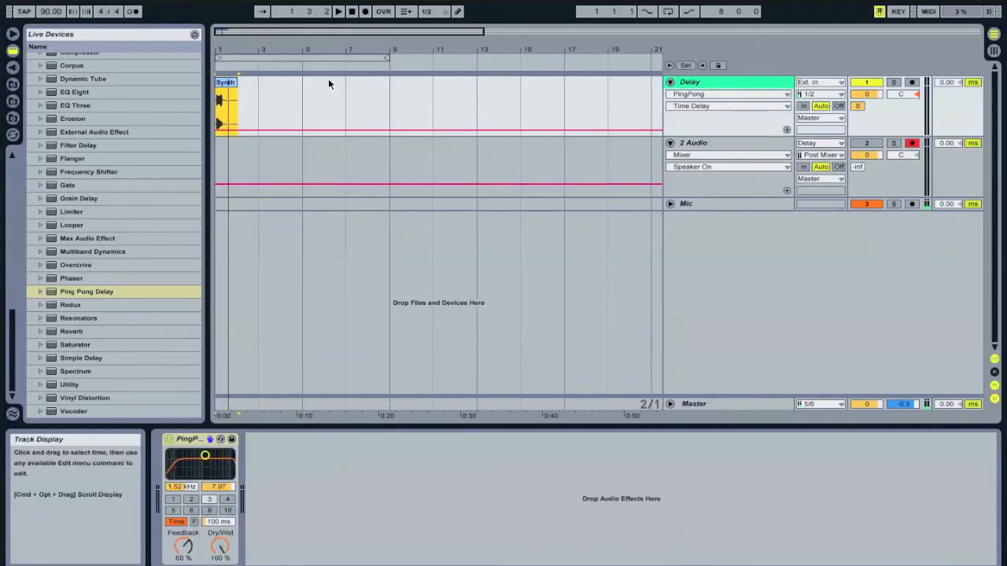
{"action": "mouse_move", "coordinate": [364, 11]}
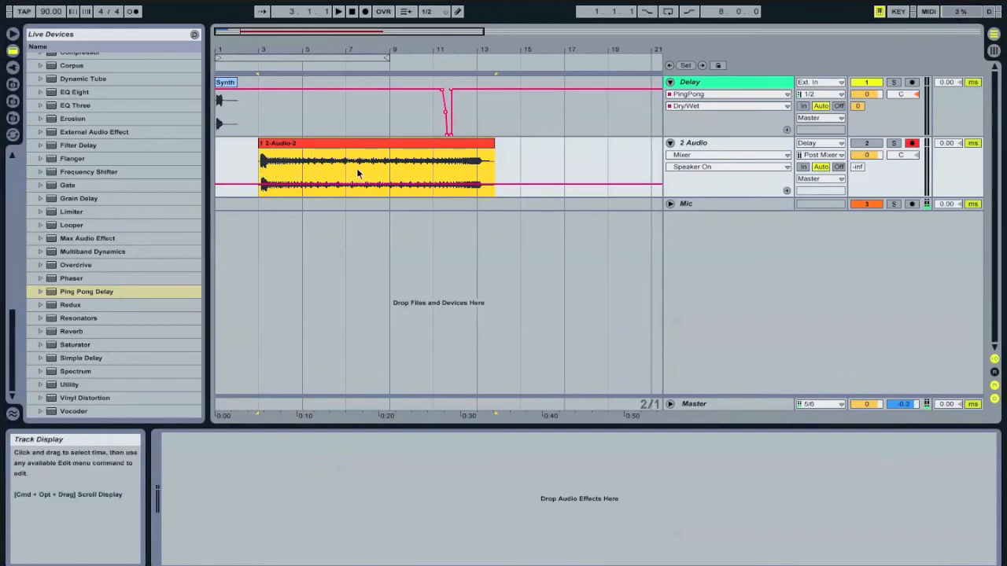
{"action": "mouse_move", "coordinate": [483, 171]}
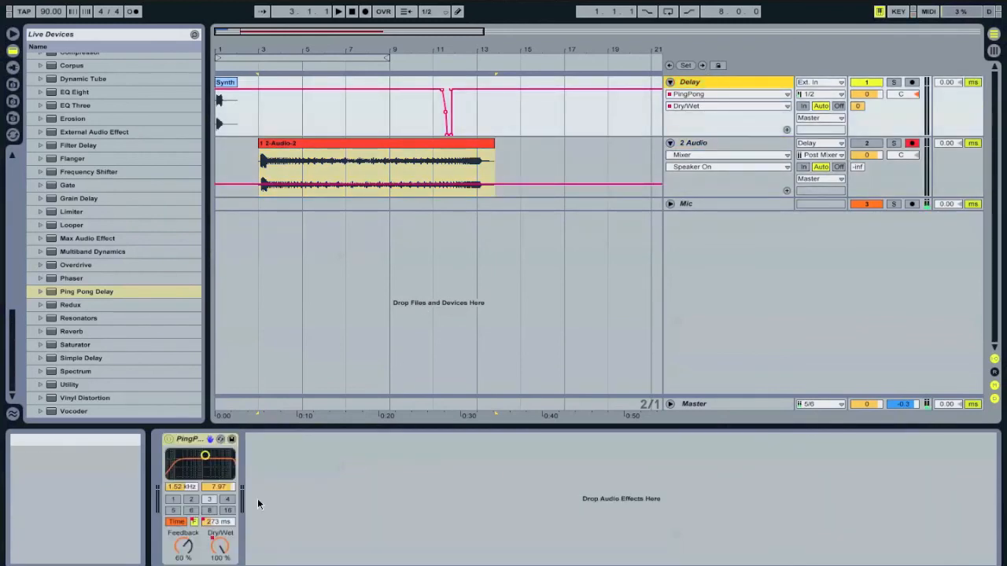
{"action": "mouse_move", "coordinate": [228, 522]}
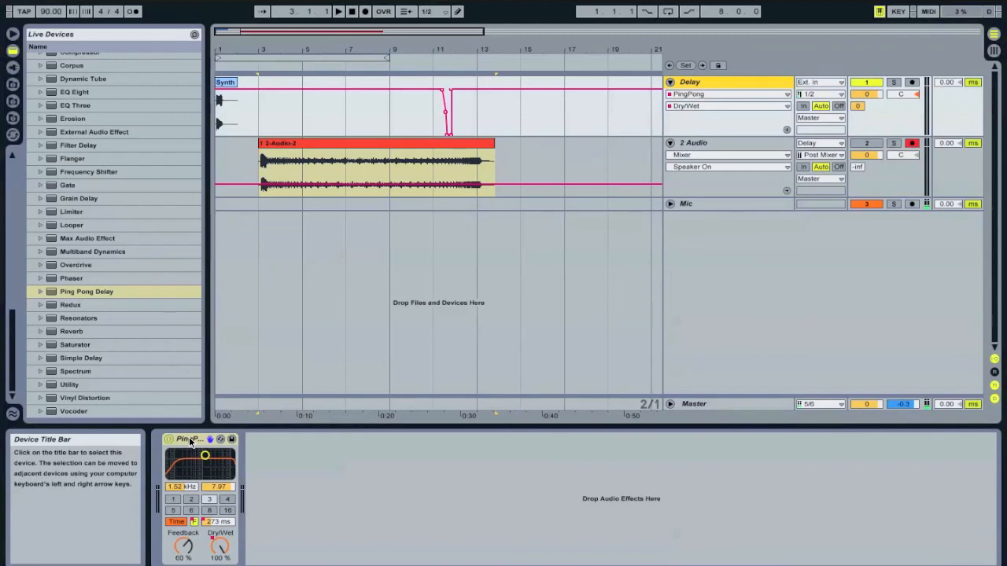
Open the Ping Pong Delay title-bar context menu after recording into 2 Audio.
{"action": "right_click", "coordinate": [189, 439]}
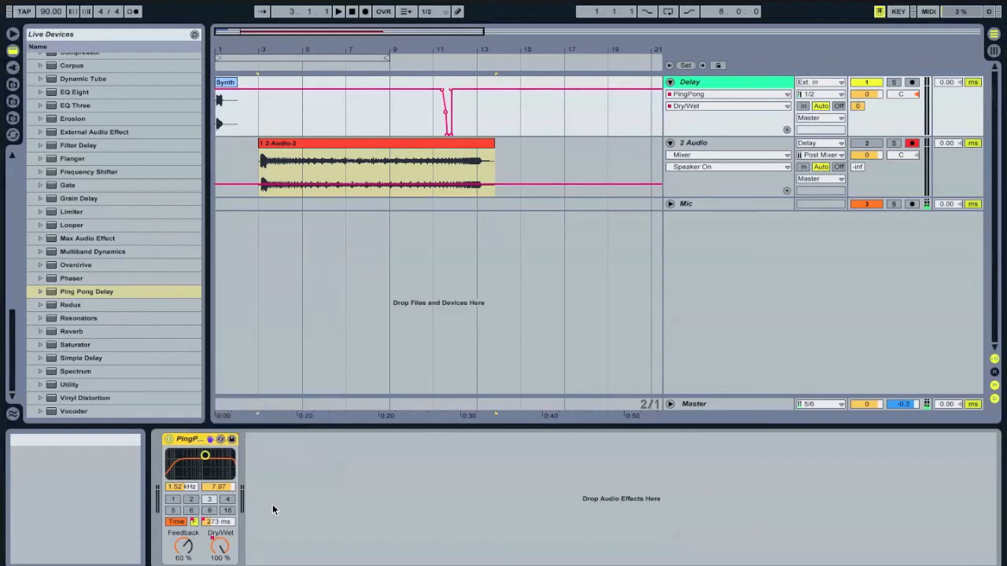
{"action": "mouse_move", "coordinate": [192, 439]}
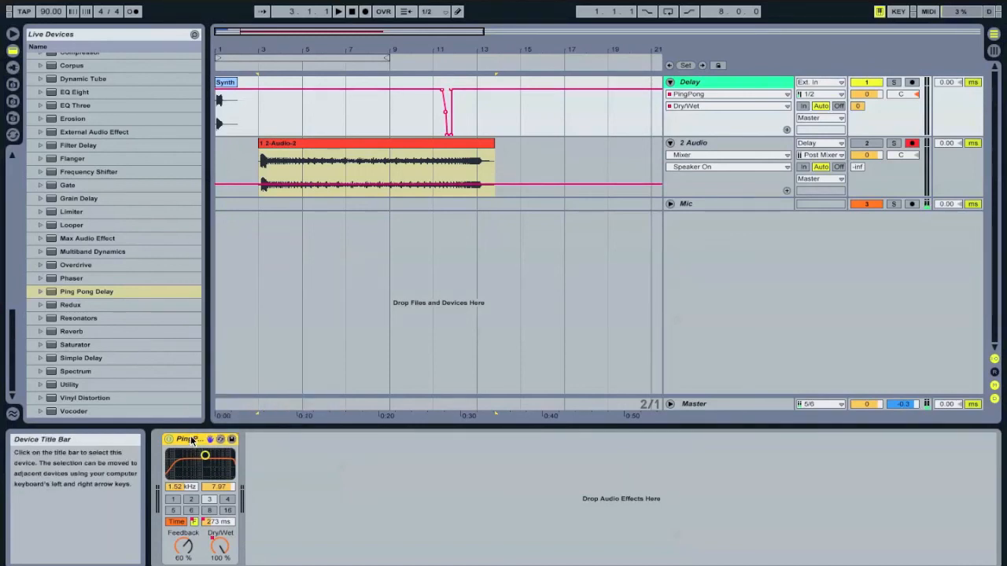
{"action": "mouse_move", "coordinate": [262, 313]}
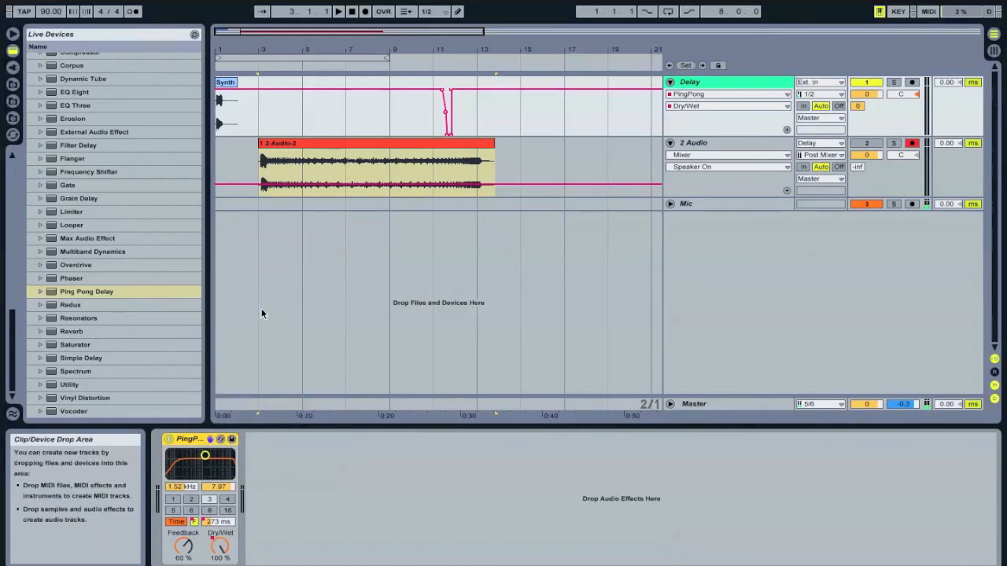